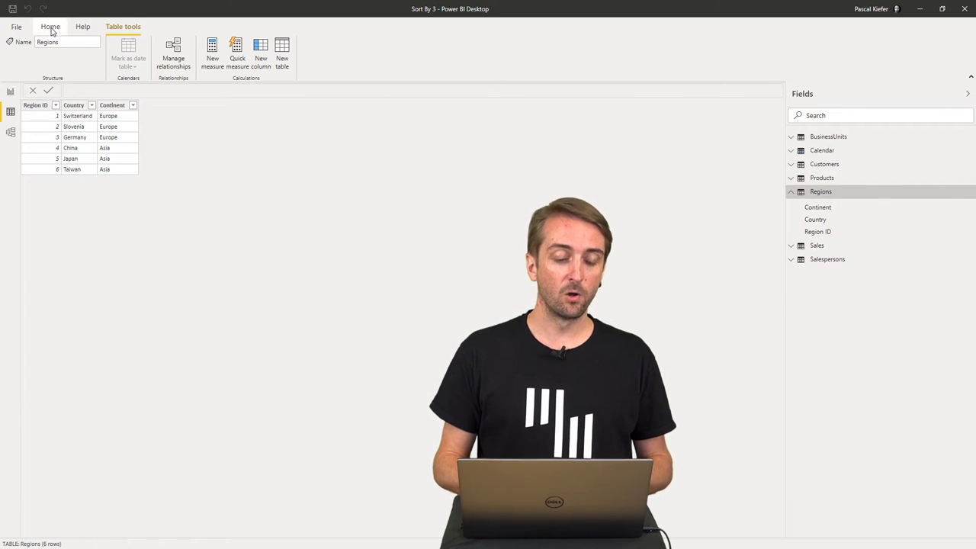
- Enter a Region Sort Order table with Country, Continent, Country Sort and Continent Sort, and load it
click(50, 26)
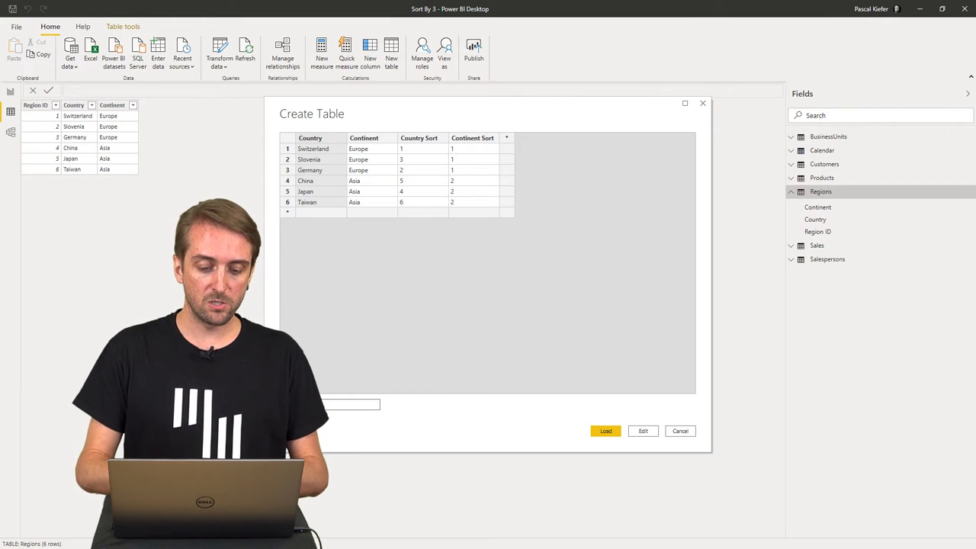
text(Sort Order)
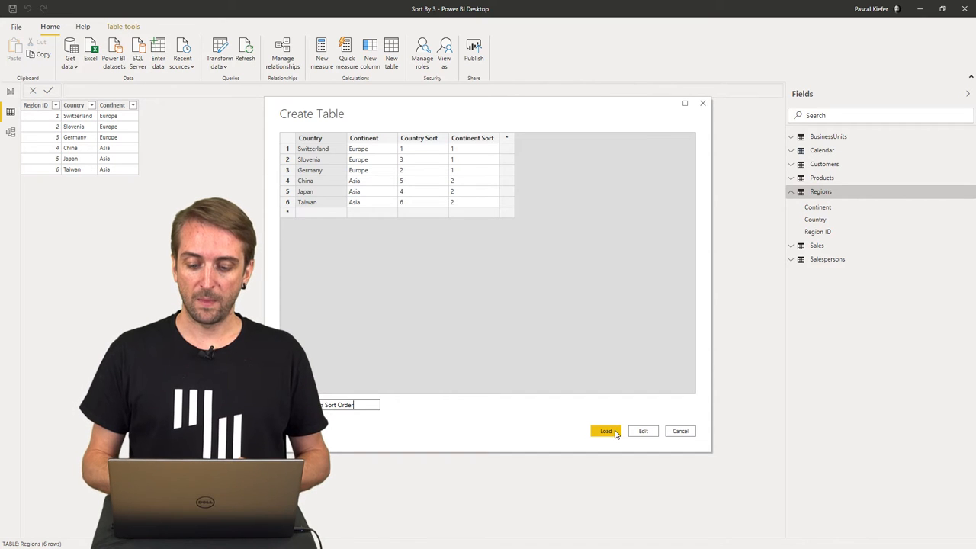
click(606, 430)
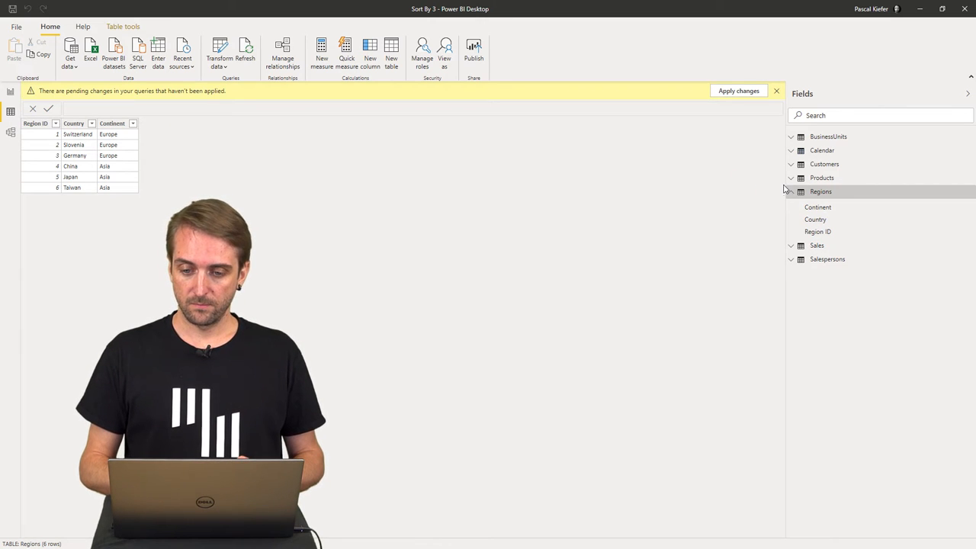
- Apply the pending query changes so Region Sort Order joins the model
click(738, 90)
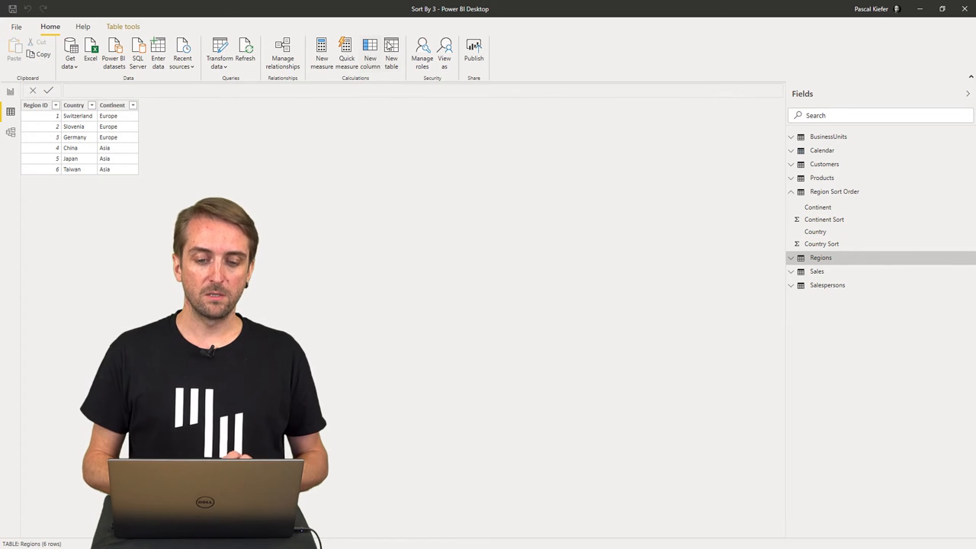
mouse_move(369, 49)
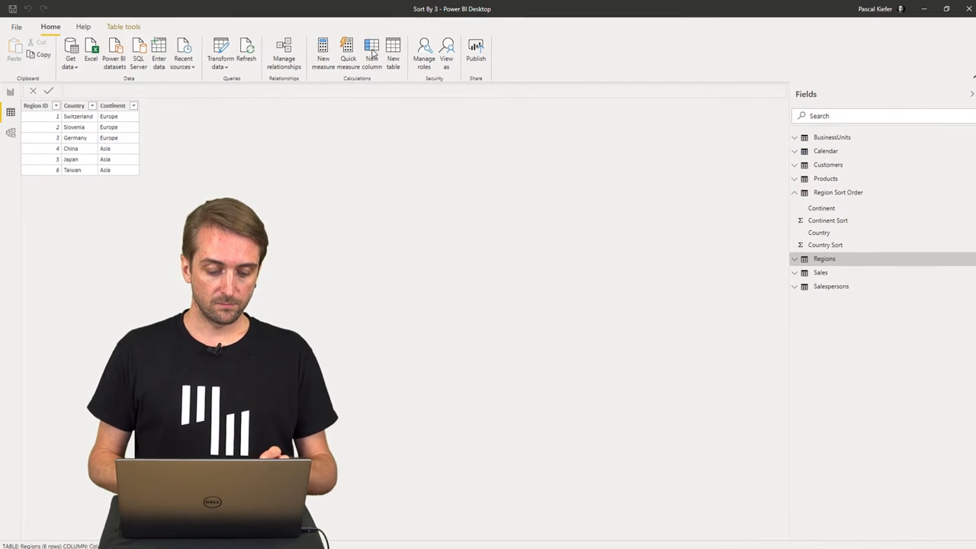
- Begin a Regions column: Country Sort = LOOKUPVALUE('Region Sort Order'[Country Sort]
click(393, 49)
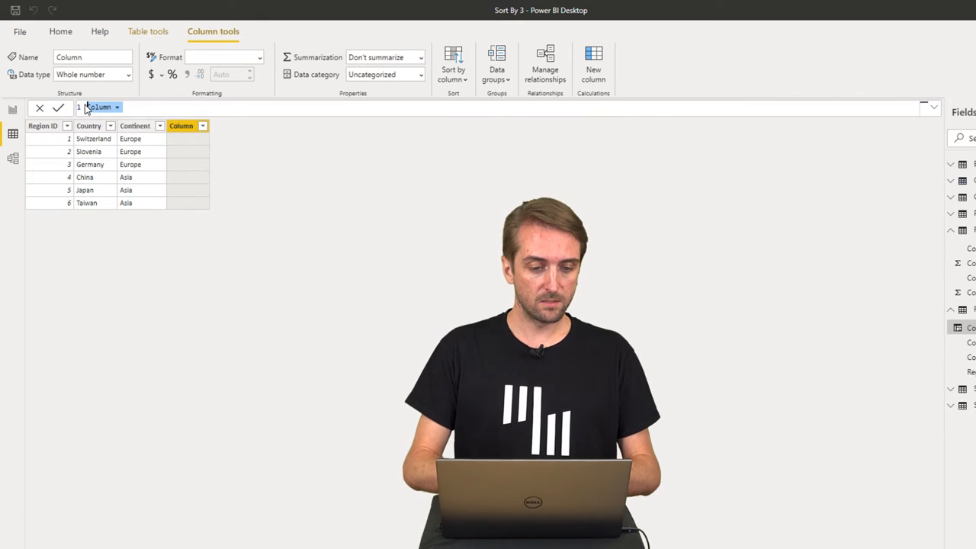
text(Country Sort)
text(look)
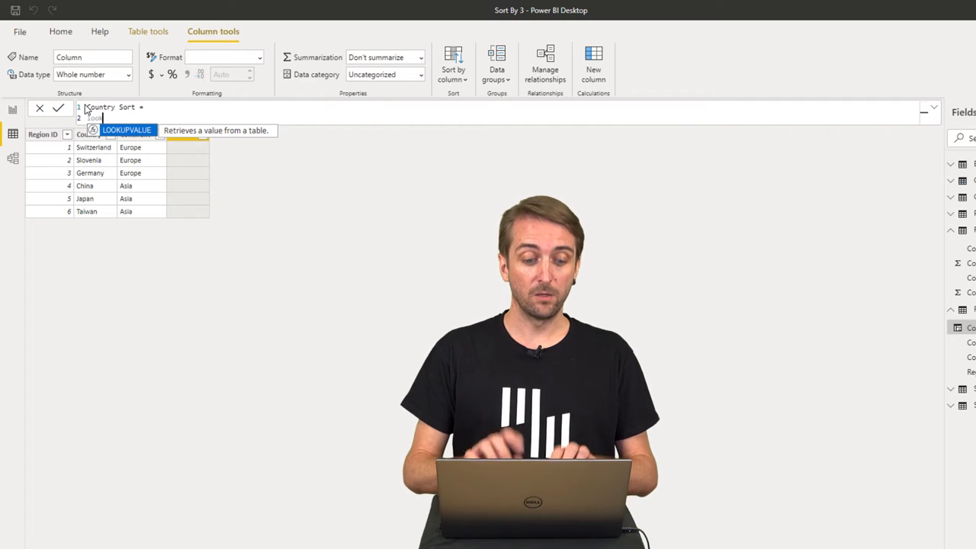
text(LOOKUPVALUE()
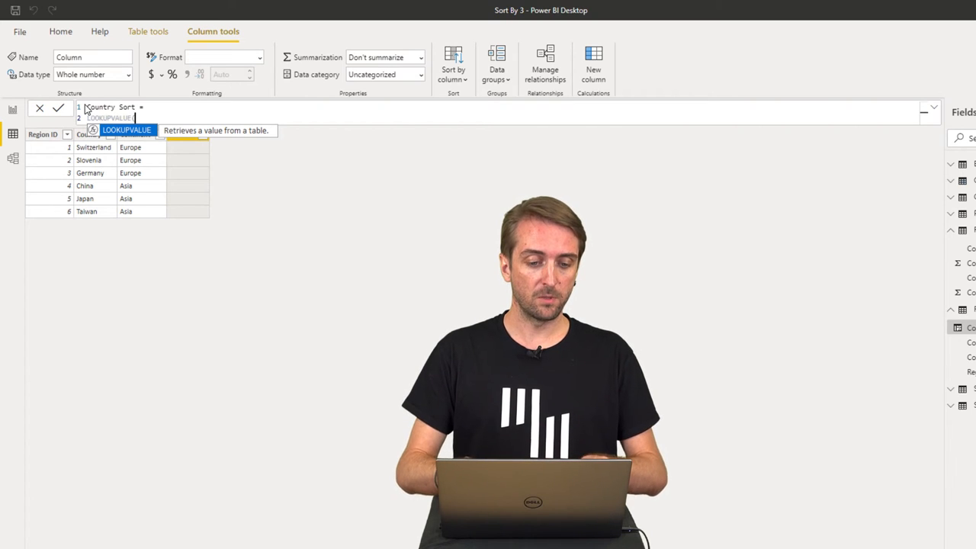
text(()
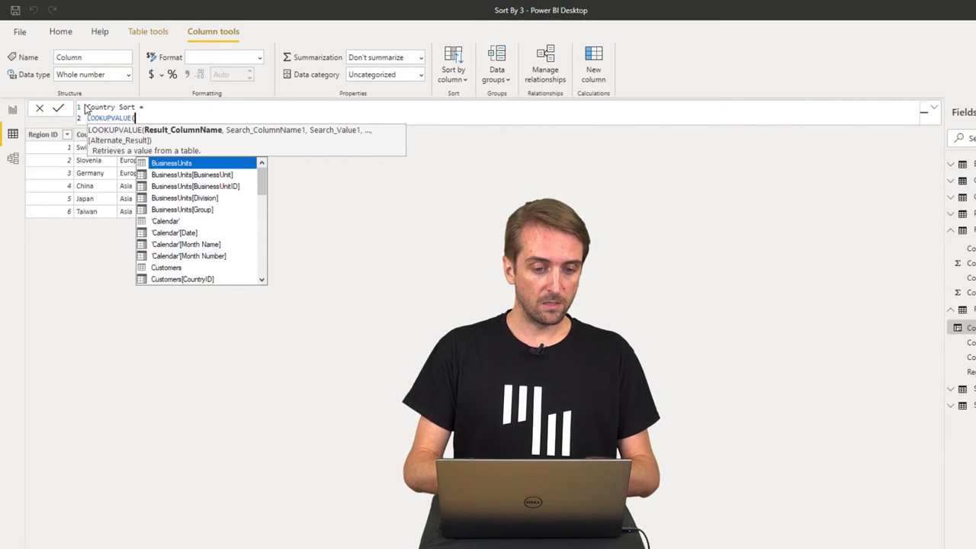
text(countr)
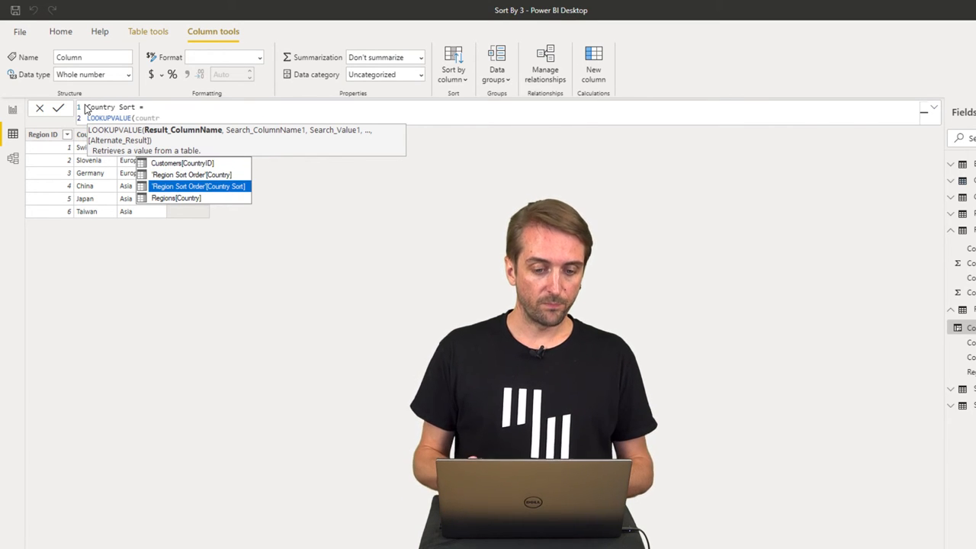
text(rt Order'[C)
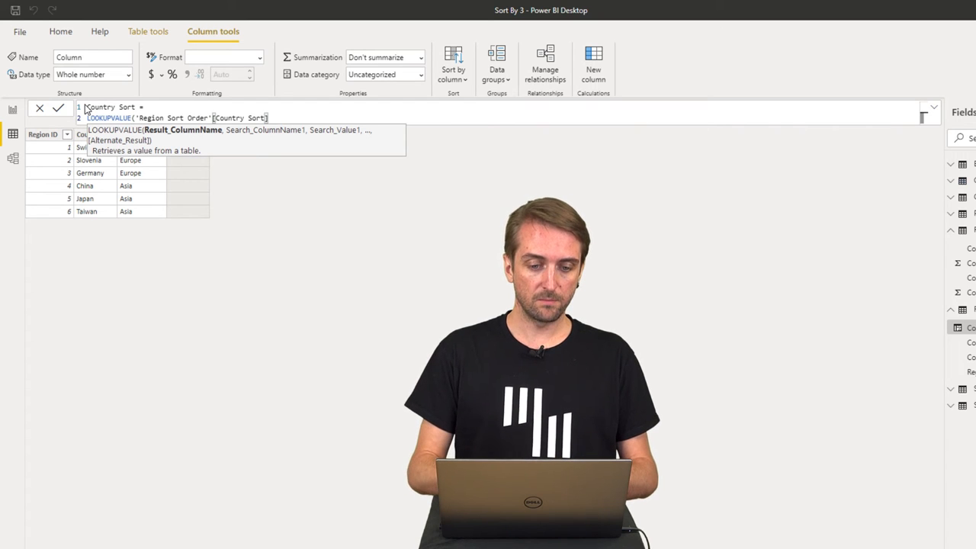
- Add 'Region Sort Order'[Country] and Regions[Country] as search arguments and commit the Country Sort column
text(,)
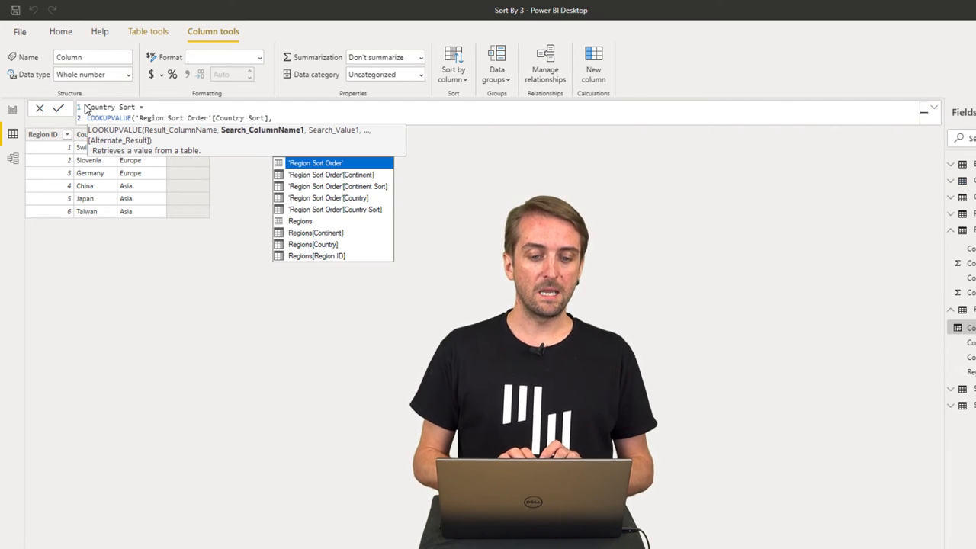
text(,)
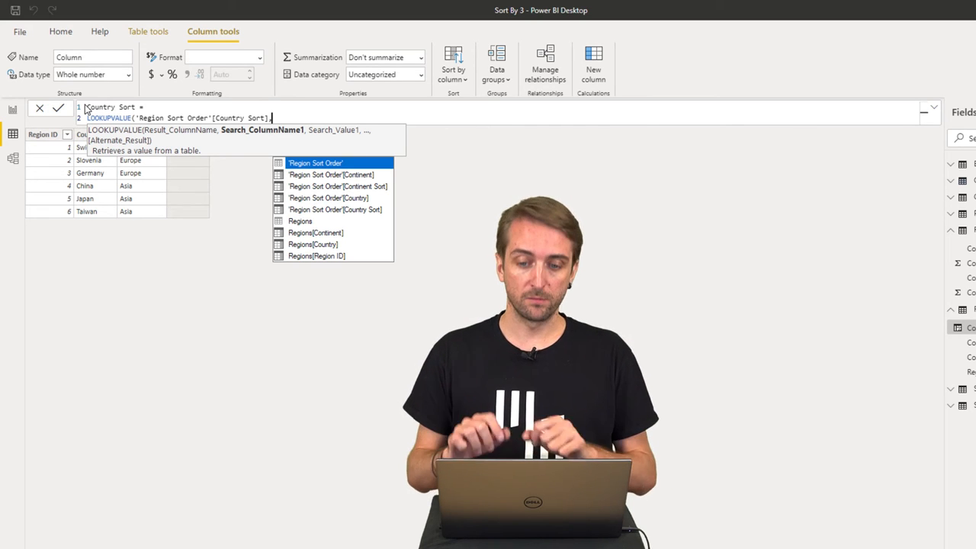
text(,count)
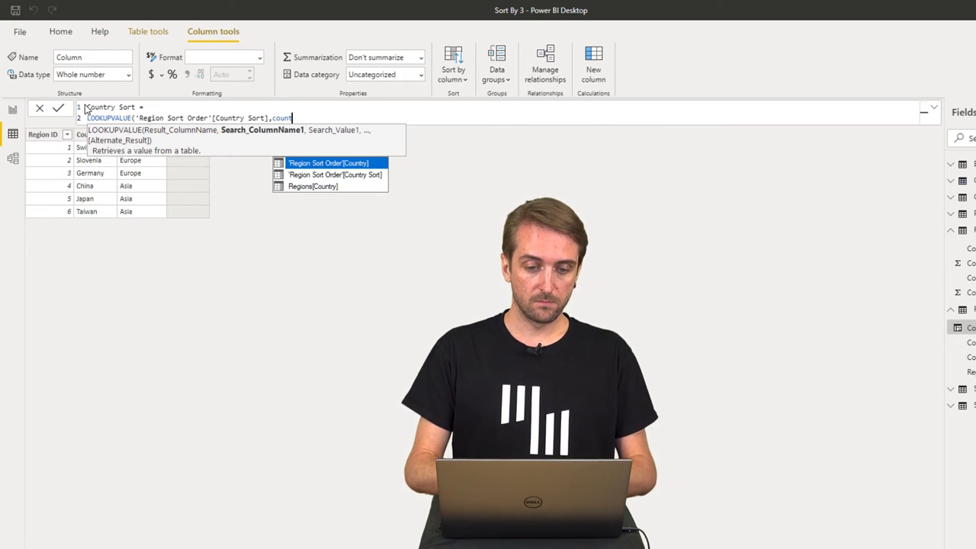
text(,)
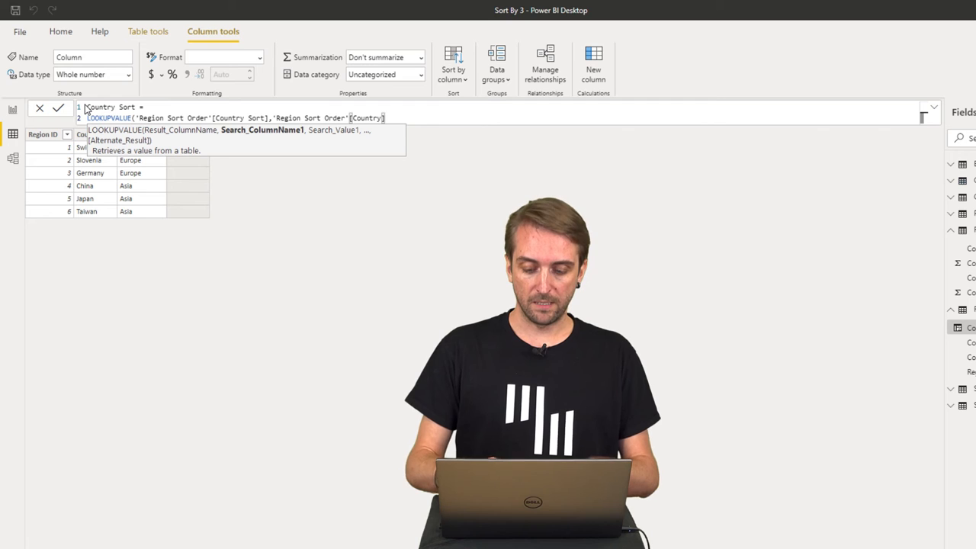
text(,)
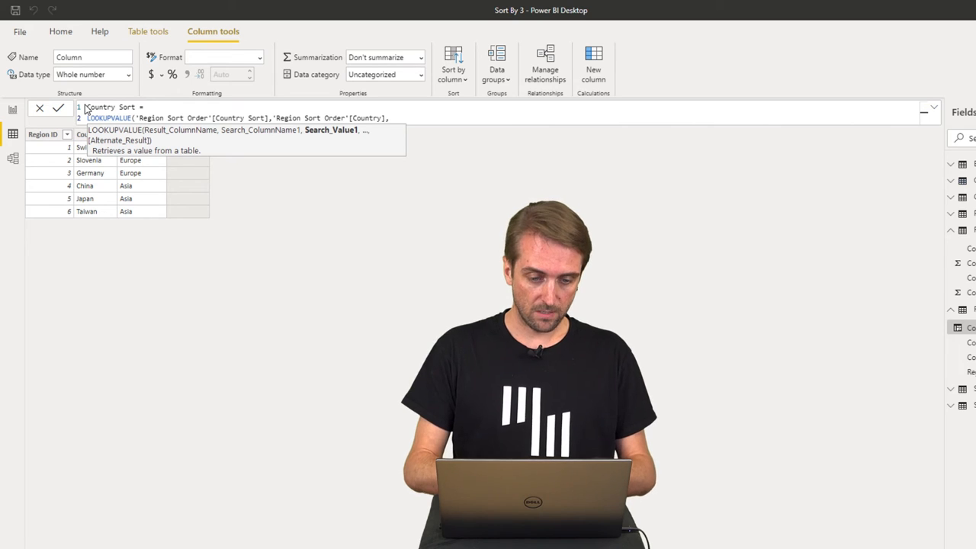
text(count)
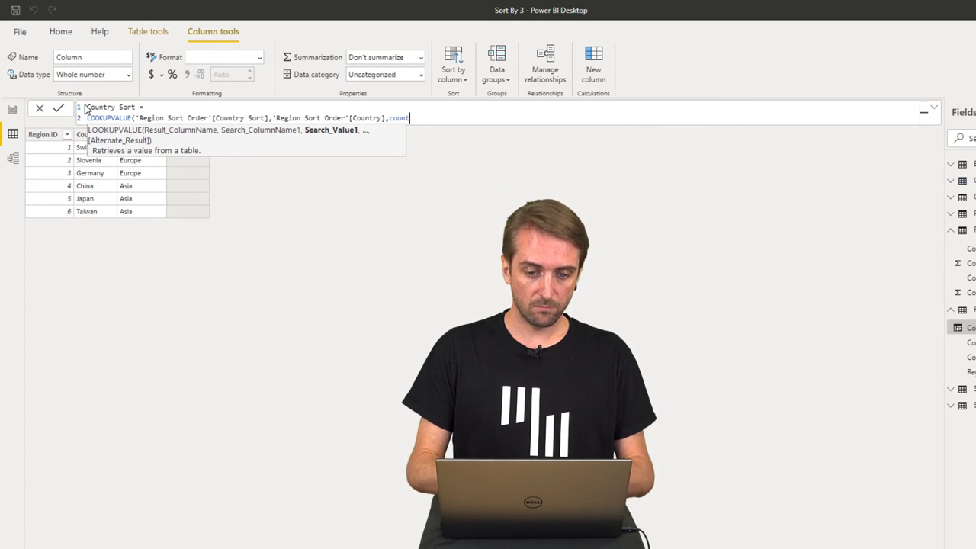
text(ry])
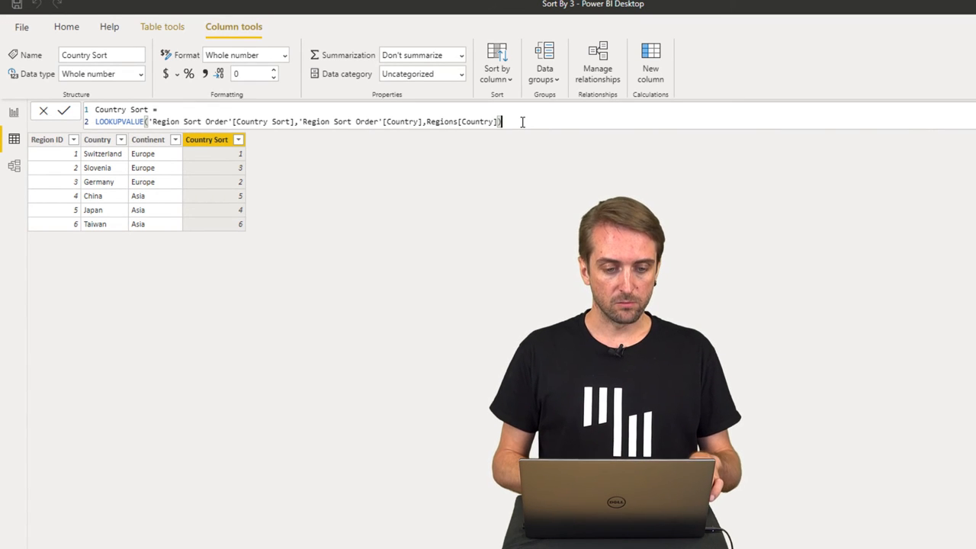
- Paste the copied Country Sort formula into a new column and rename it Continent Sort
key(ctrl+a)
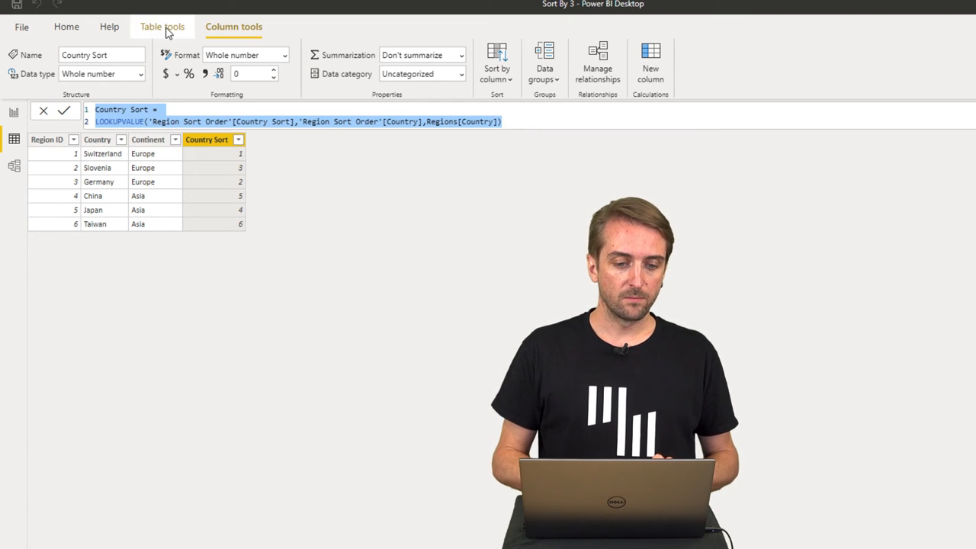
click(161, 26)
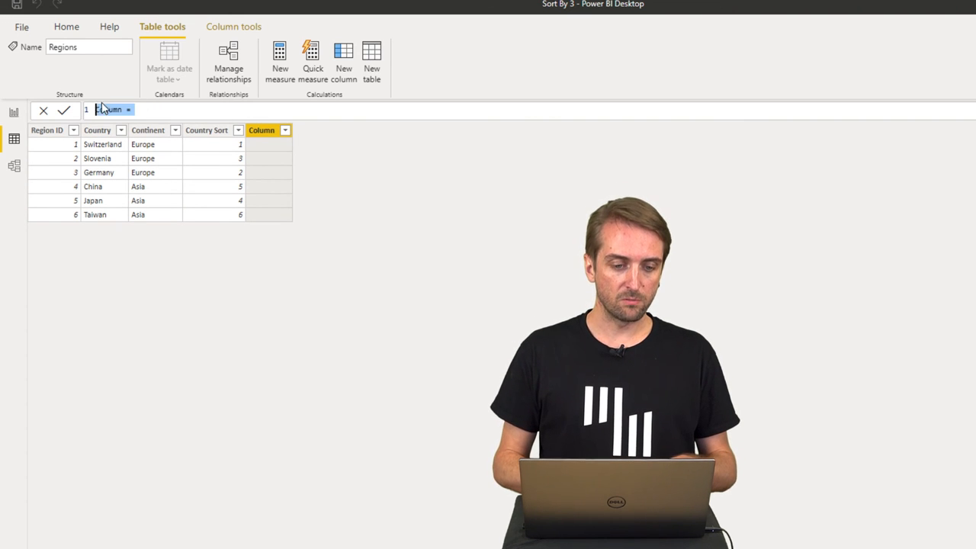
text(Country Sort = LOOKUPVALUE('Region Sort Order'[Country Sort],'Region Sort Order'[Country],Regions[Country]))
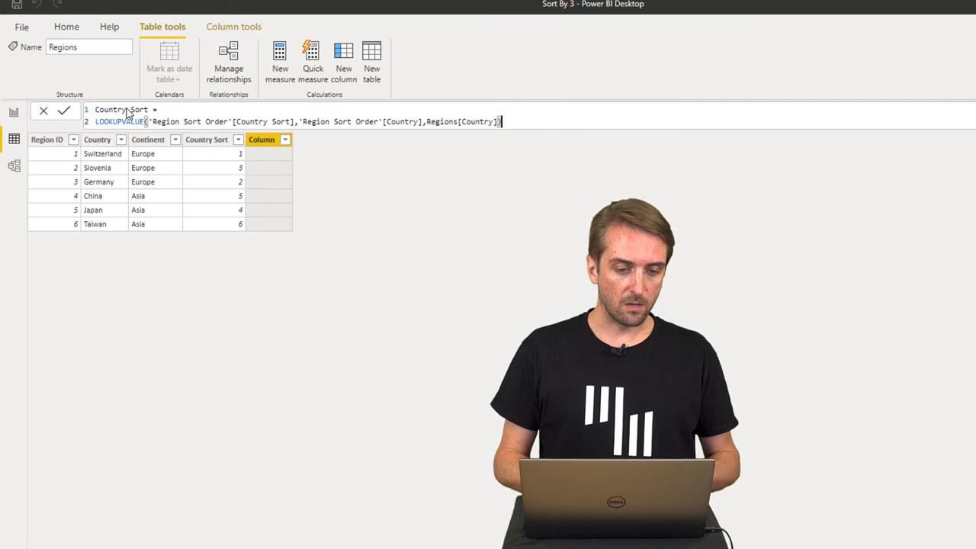
double_click(110, 110)
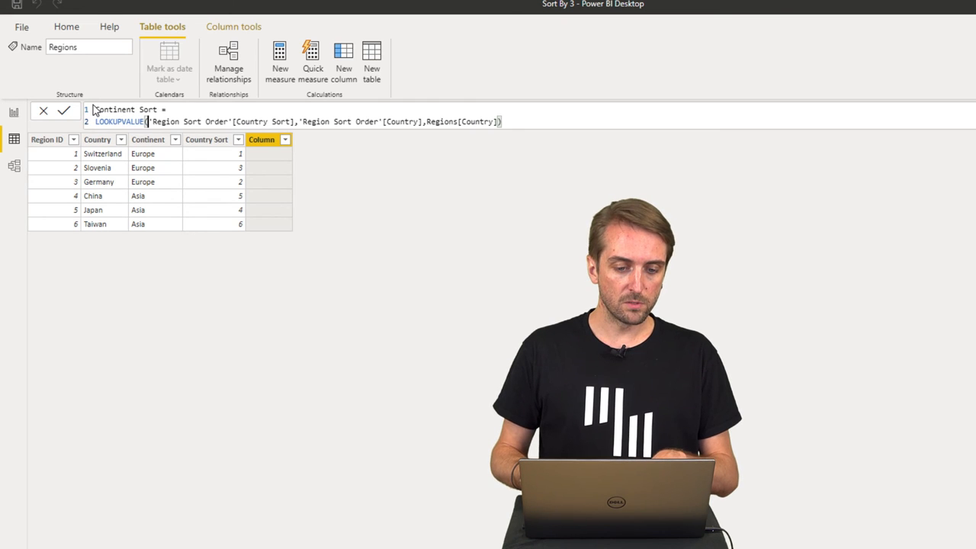
- Swap the result and search references to Continent Sort, 'Region Sort Order'[Continent] and Regions[Continent], then commit
double_click(250, 122)
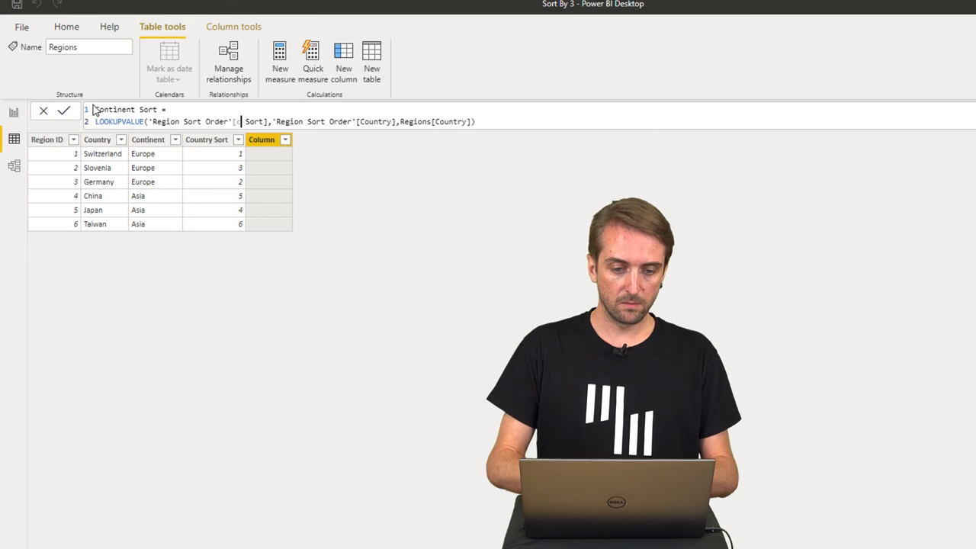
text(continent)
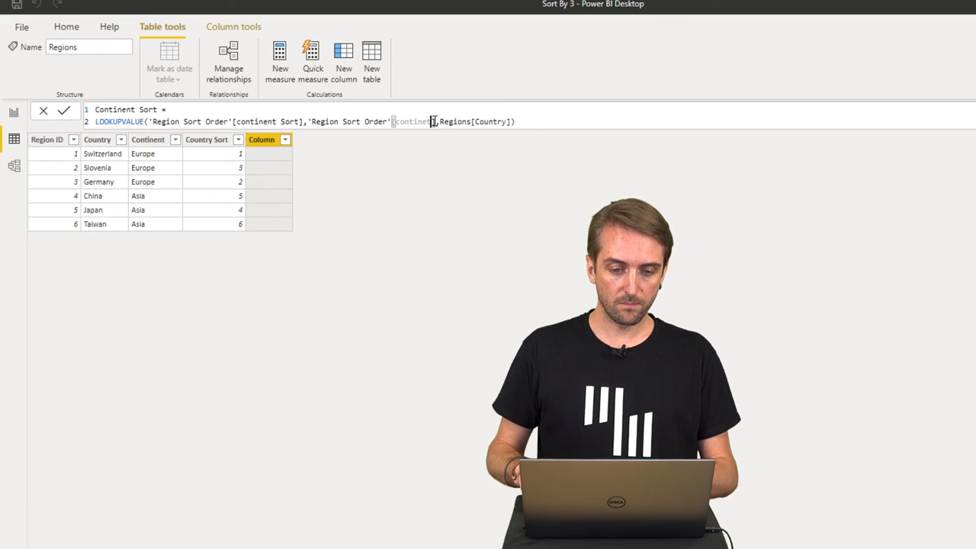
double_click(411, 122)
text(c)
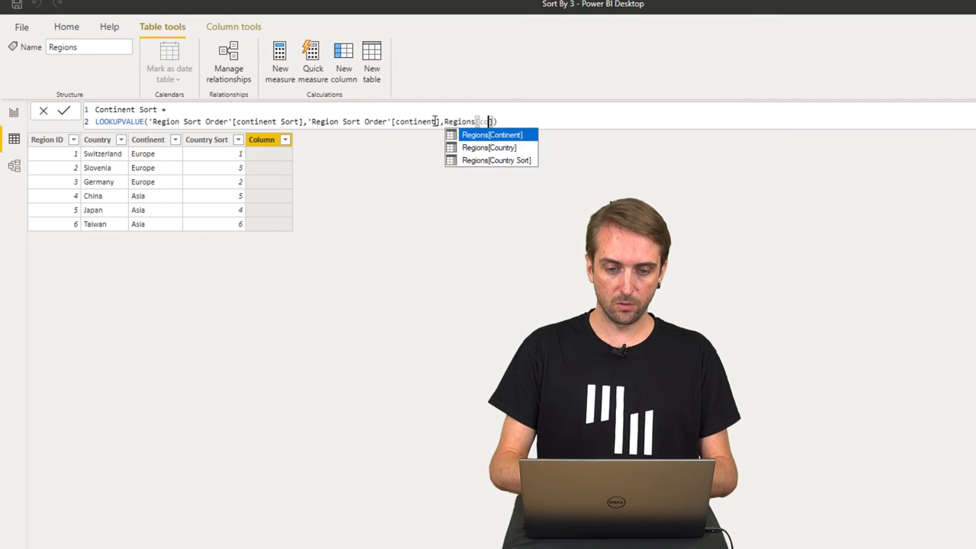
key(Tab)
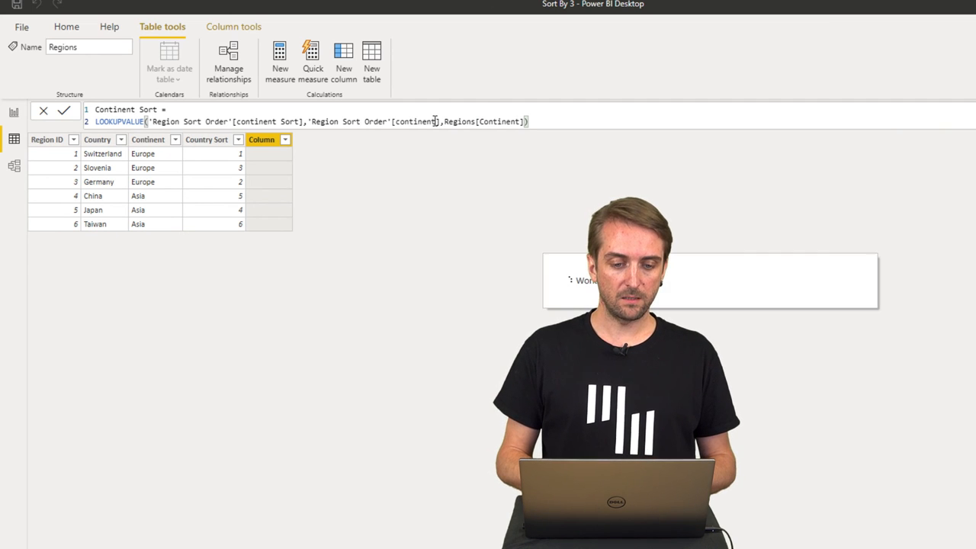
click(64, 110)
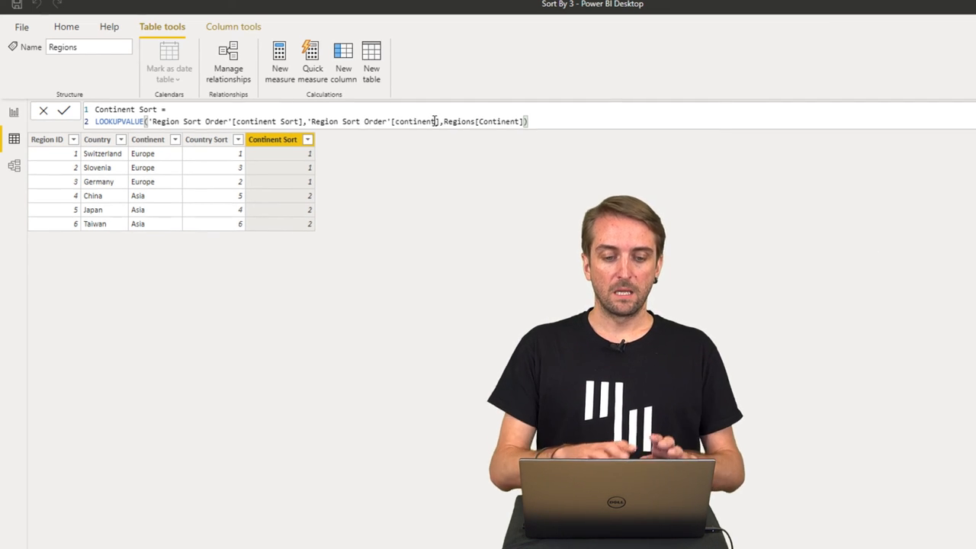